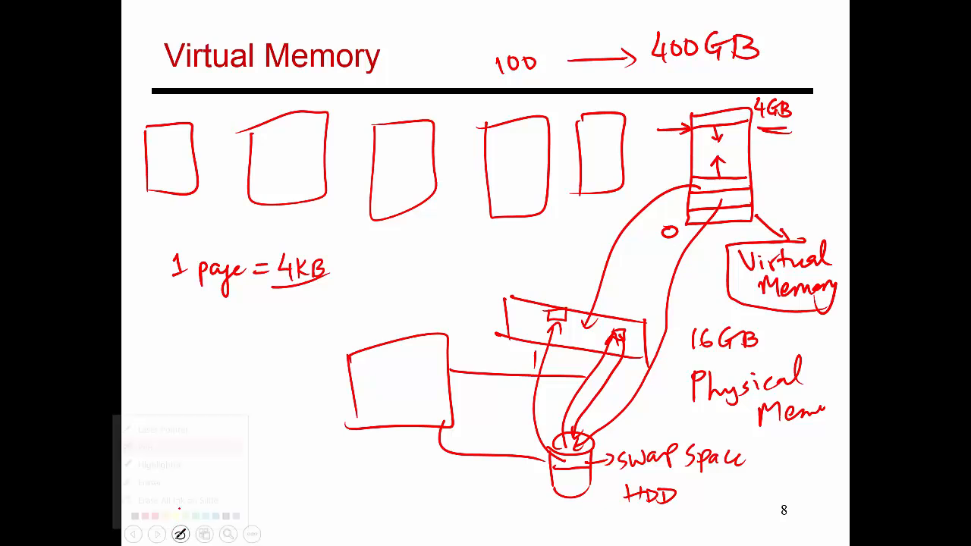
- Erase all ink from the Virtual Memory slide using the slide show pen menu
left_click(179, 500)
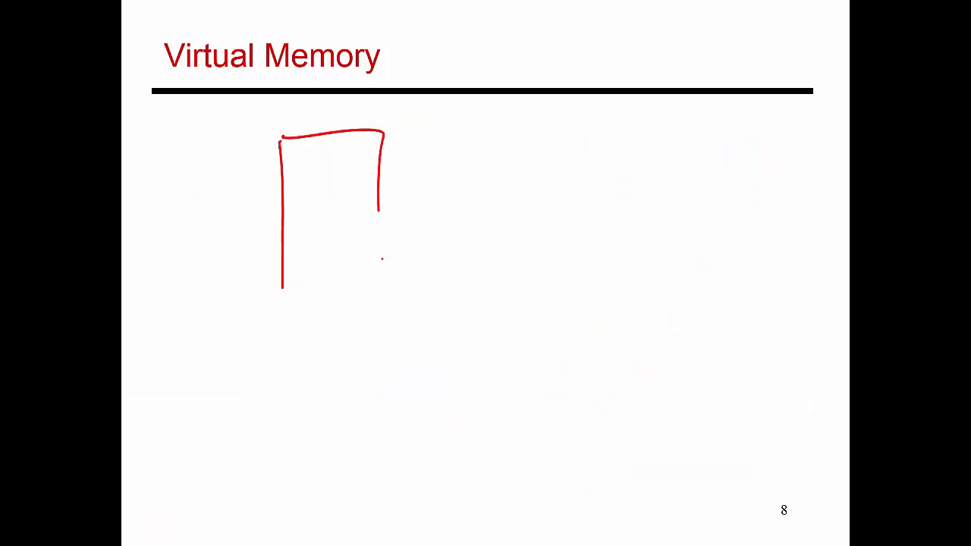